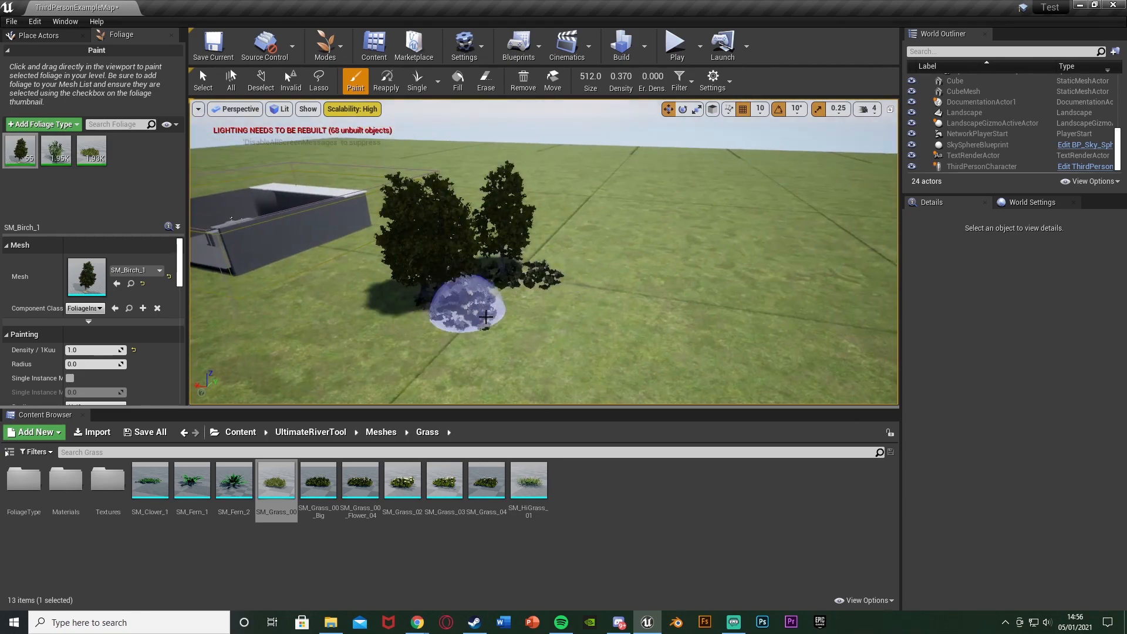
Step: Paint SM_Birch_1 trees across the landscape, erase a few, and return to painting
left_click_drag(485, 316, 719, 251)
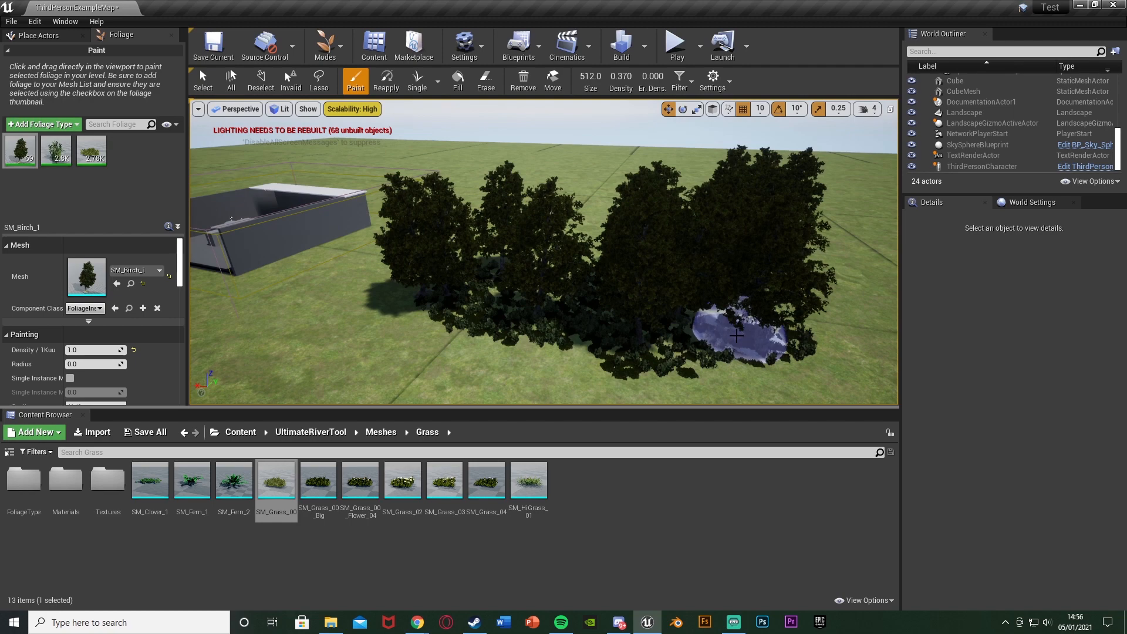
left_click(485, 81)
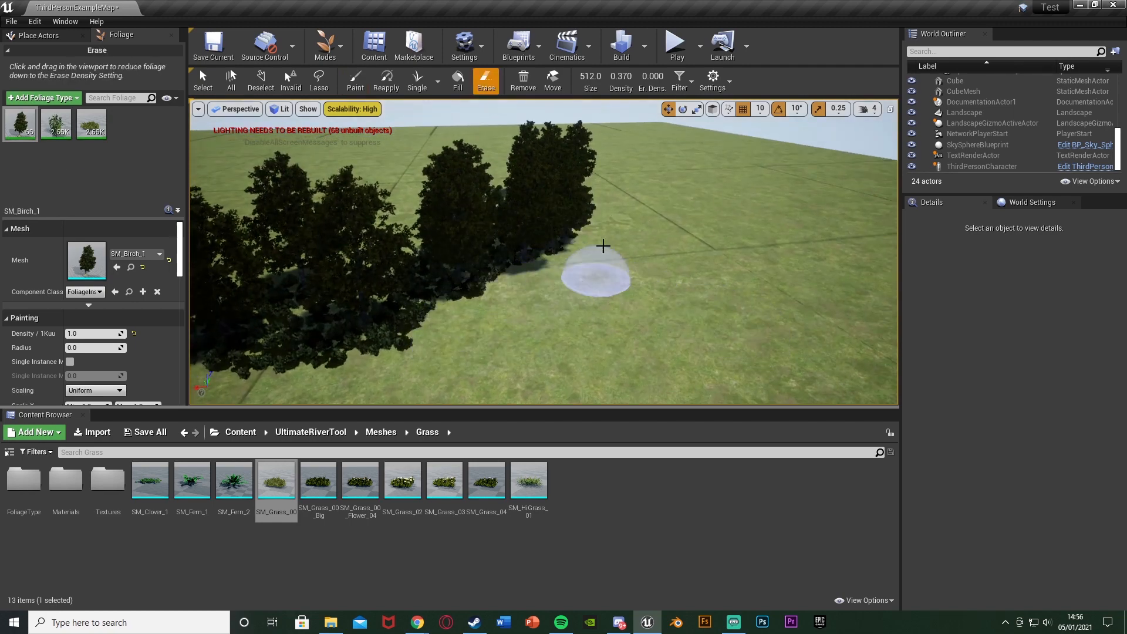
left_click_drag(602, 246, 550, 233)
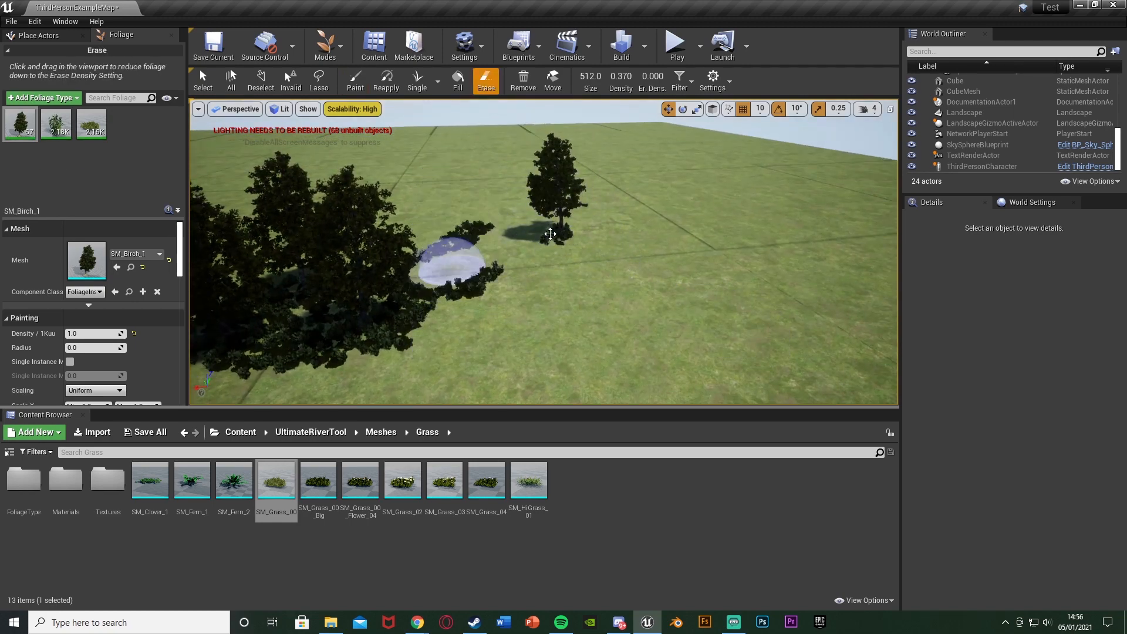
left_click(355, 78)
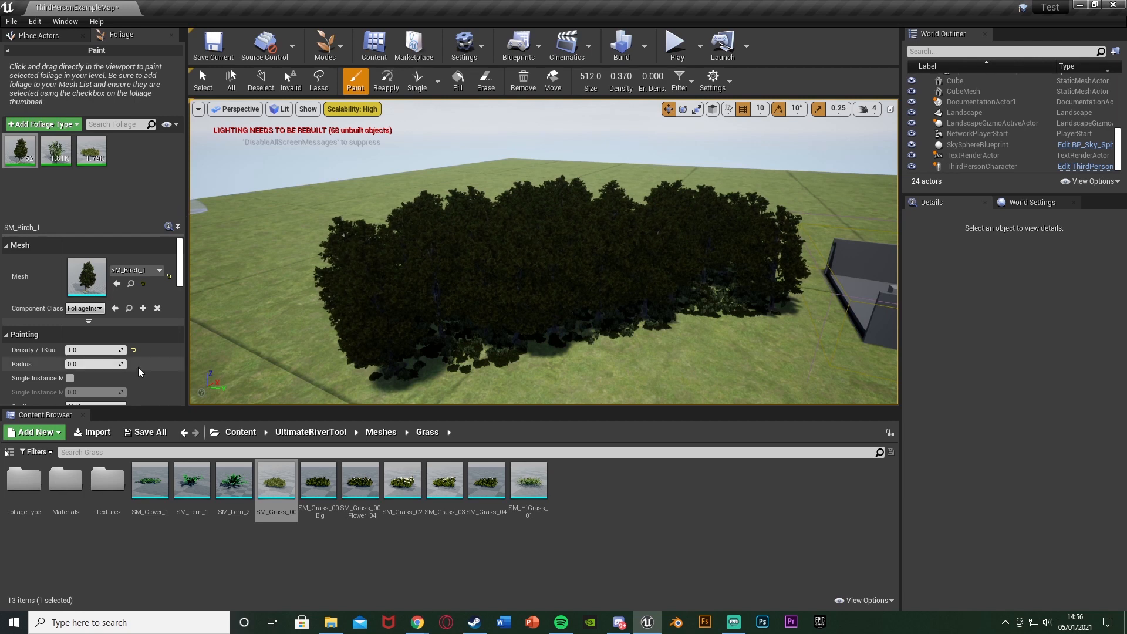
Step: Choose SM_Grass_00 as the active foliage type for painting under the trees
left_click(92, 151)
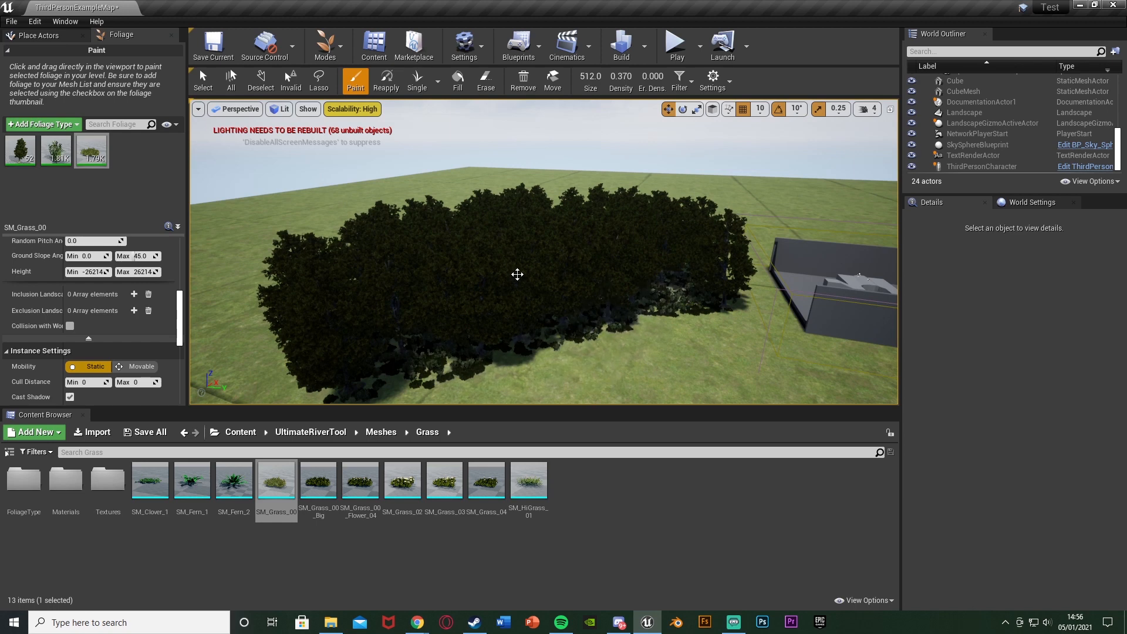
mouse_move(55, 149)
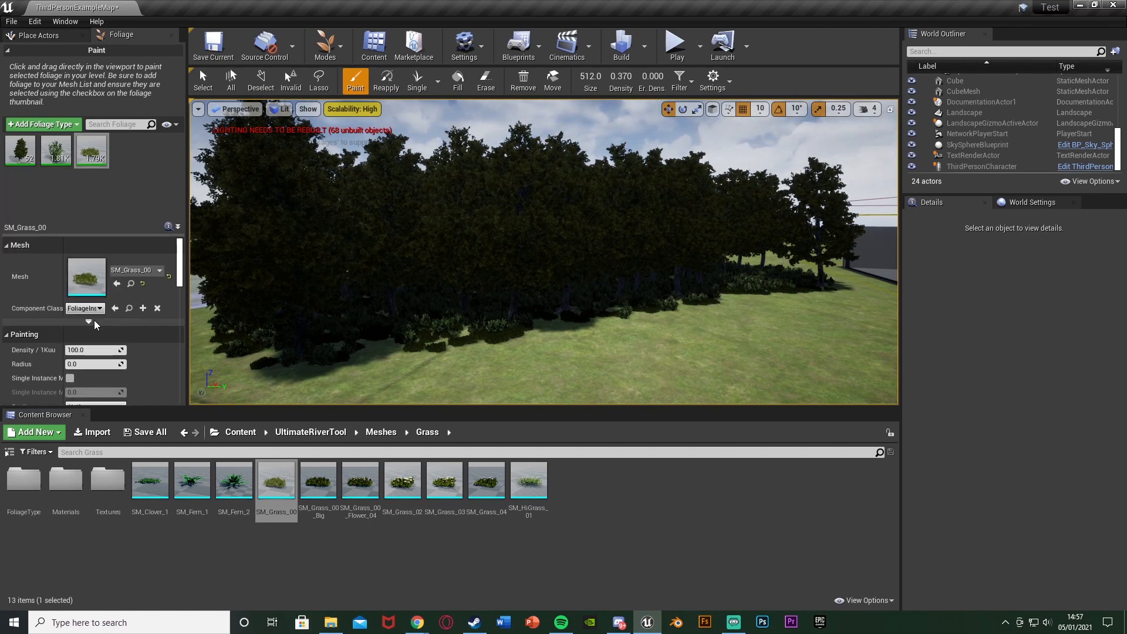
mouse_move(56, 149)
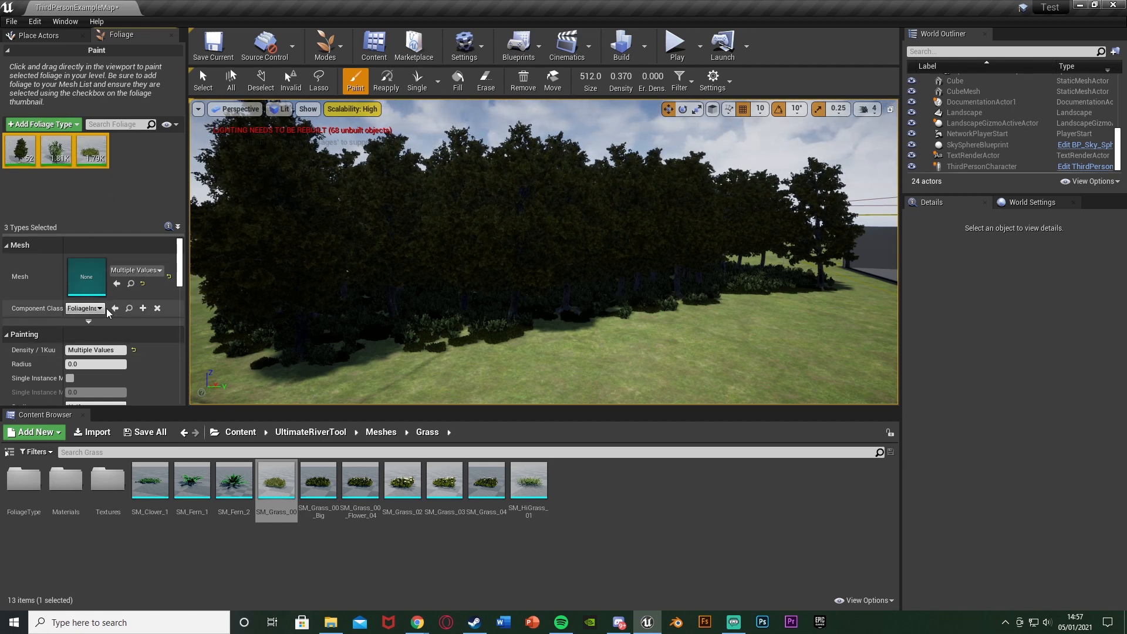
Step: Set Cull Distance Max to 10000 for the three selected foliage types
scroll("down", 3)
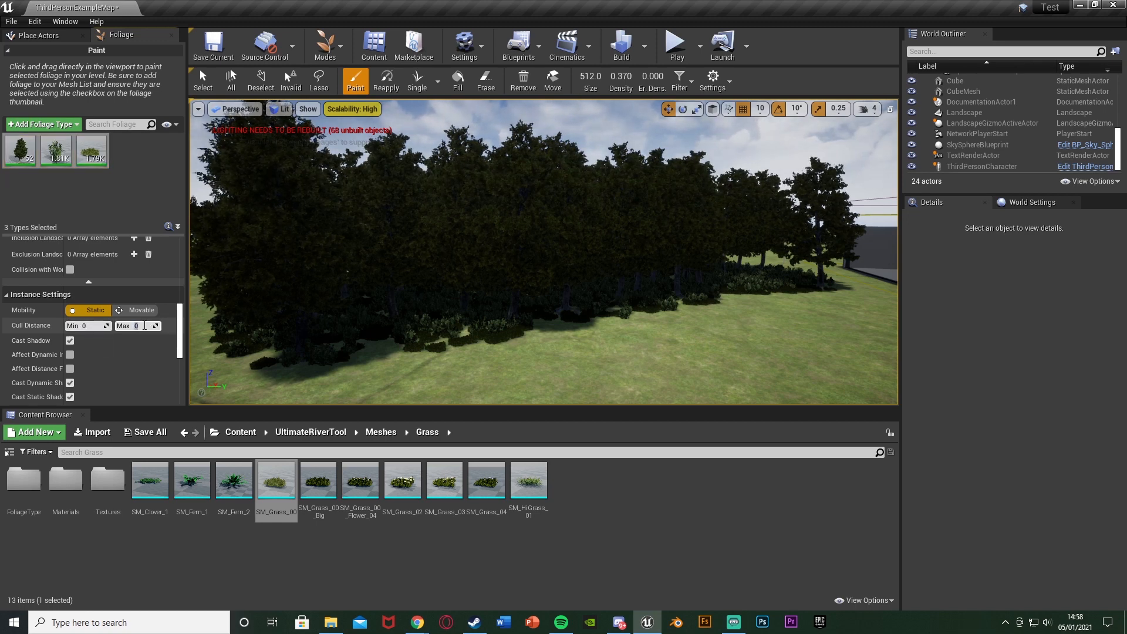
type("10")
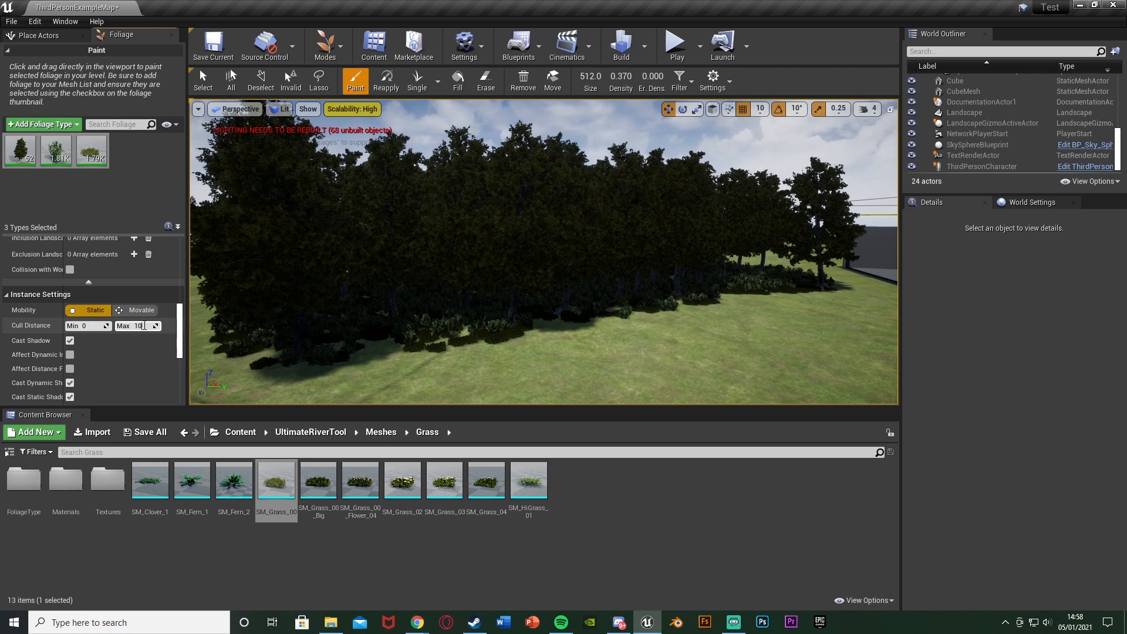
type("10000")
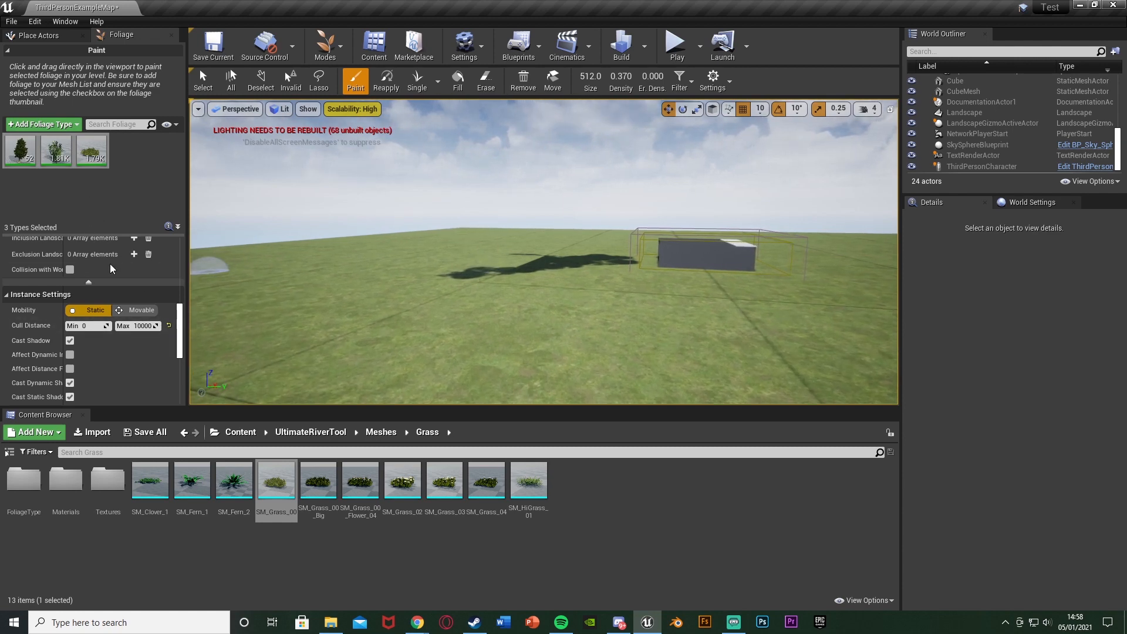
Step: Select two foliage types for a 15000 cull distance and play the level to test
left_click(92, 150)
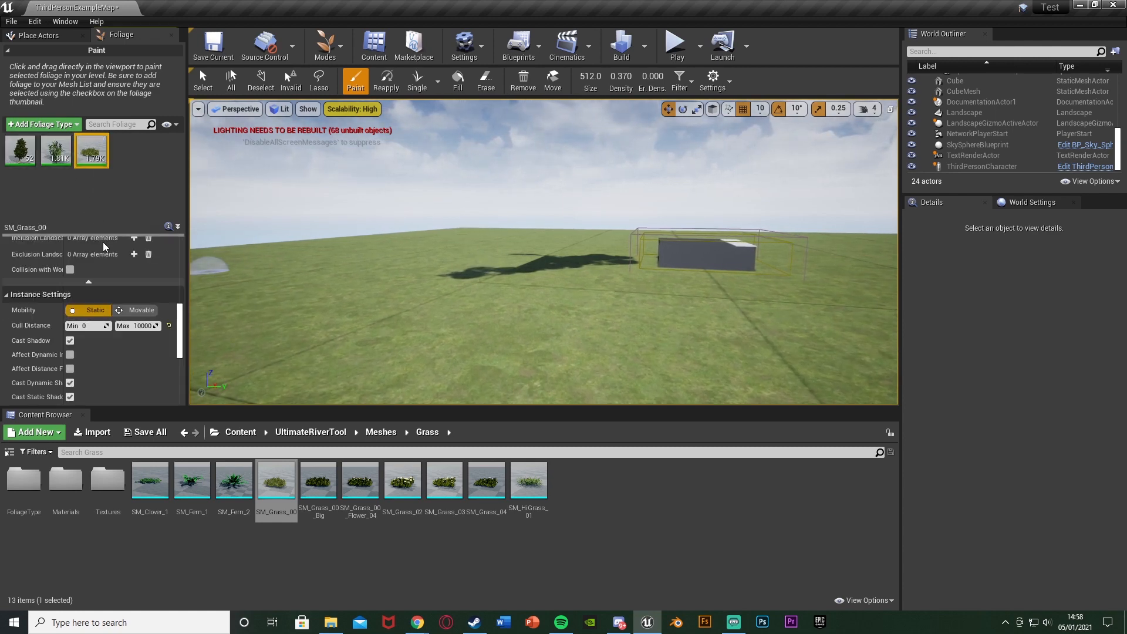
left_click(56, 149)
type("15000")
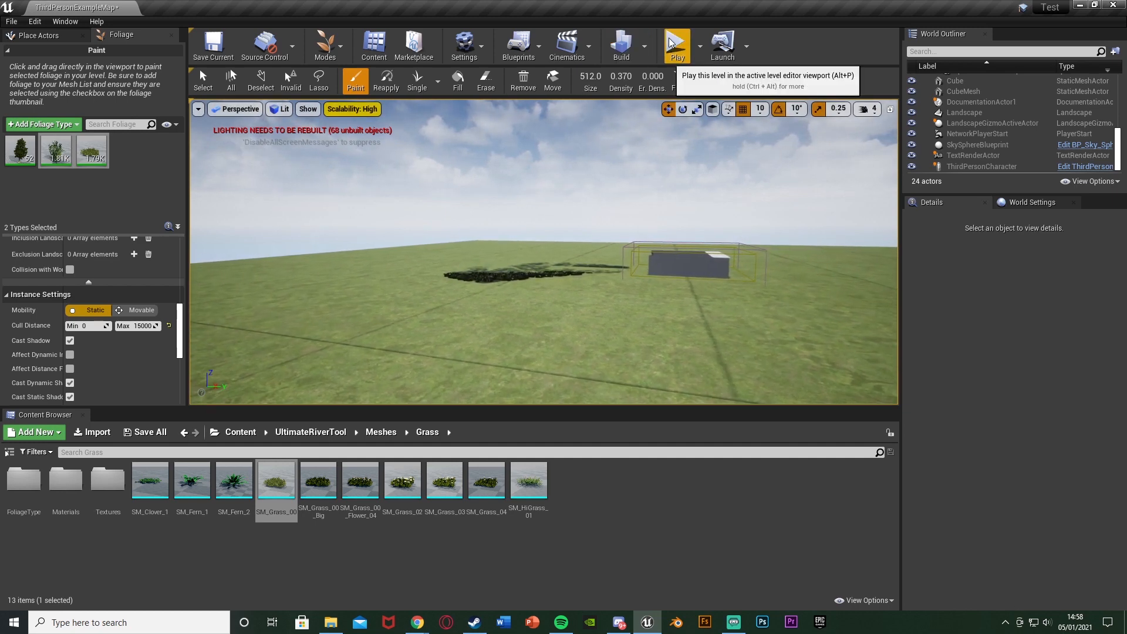
left_click(677, 45)
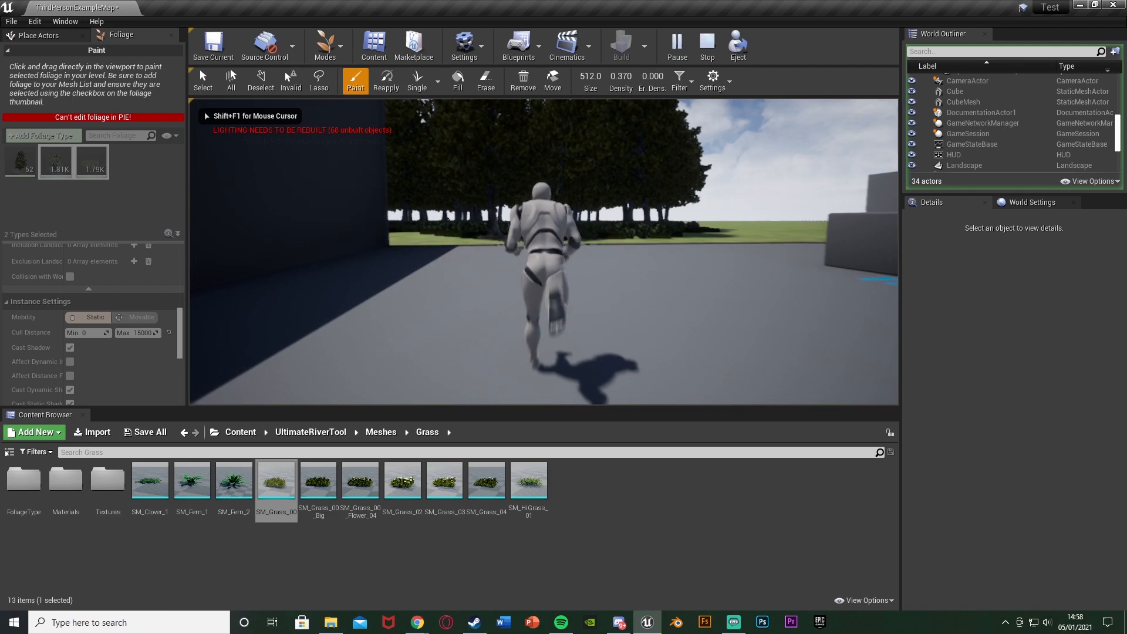